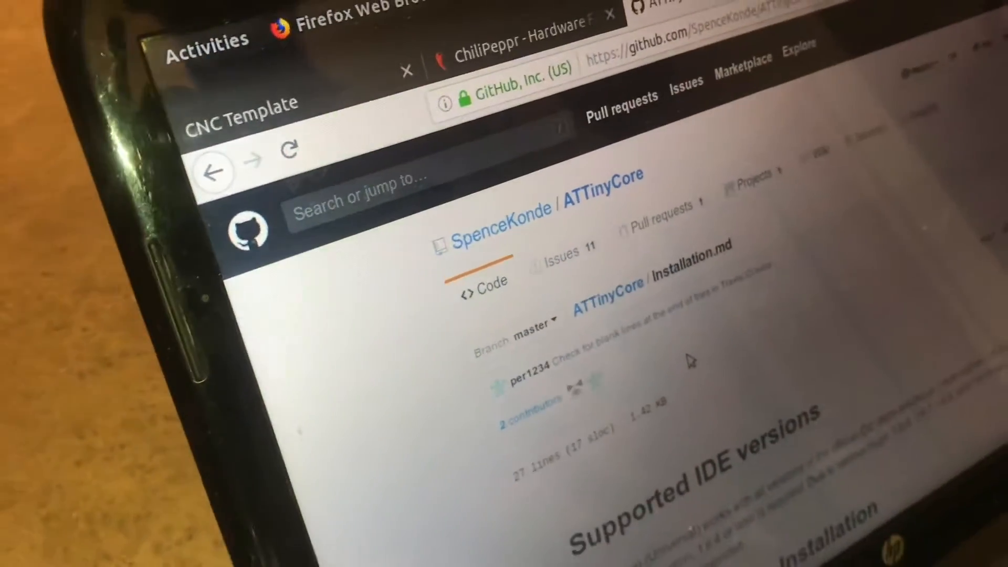
# Step: Show the Tools > Programmer list to verify USBtinyISP remains the selected programmer
pyautogui.scroll(-3)
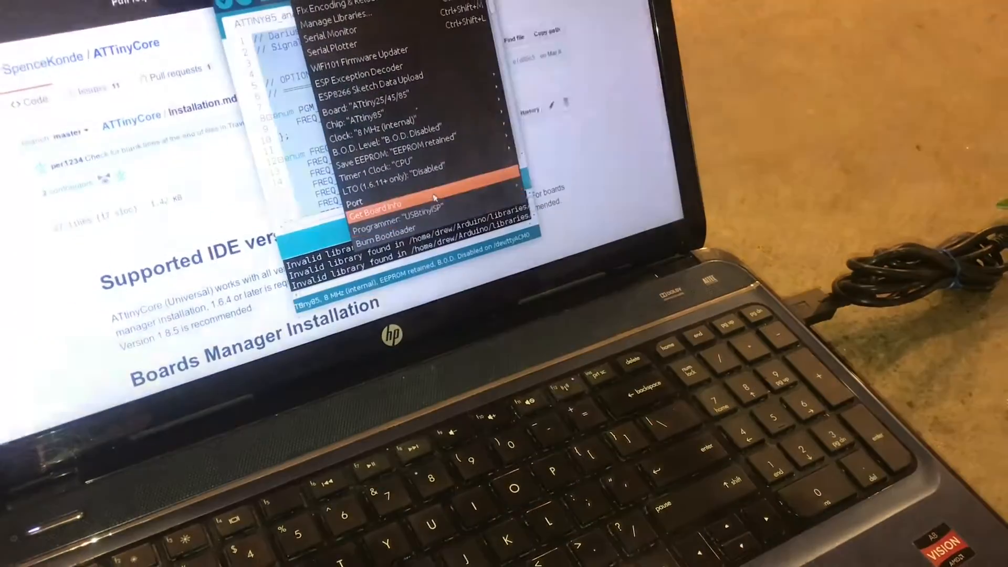
pyautogui.click(385, 231)
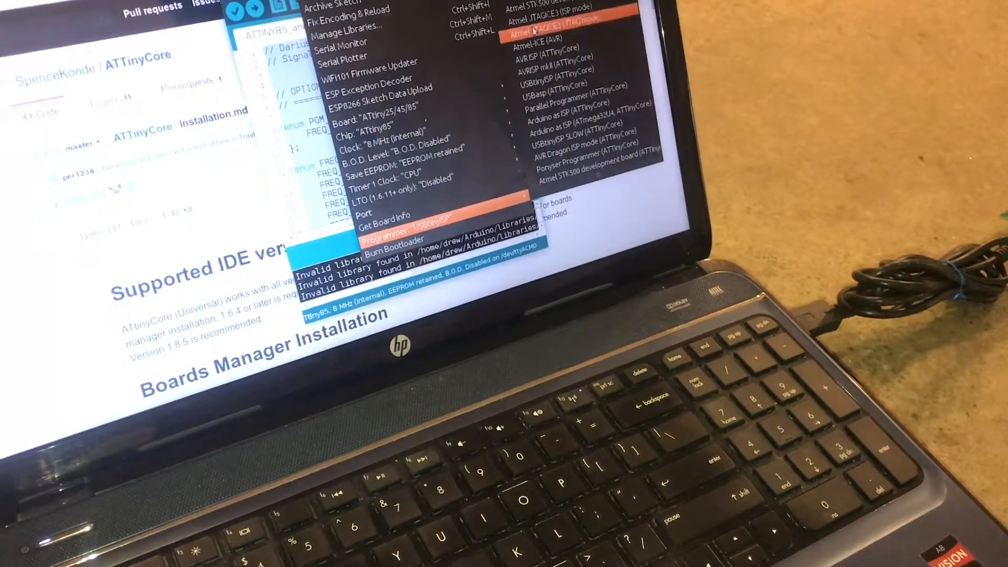